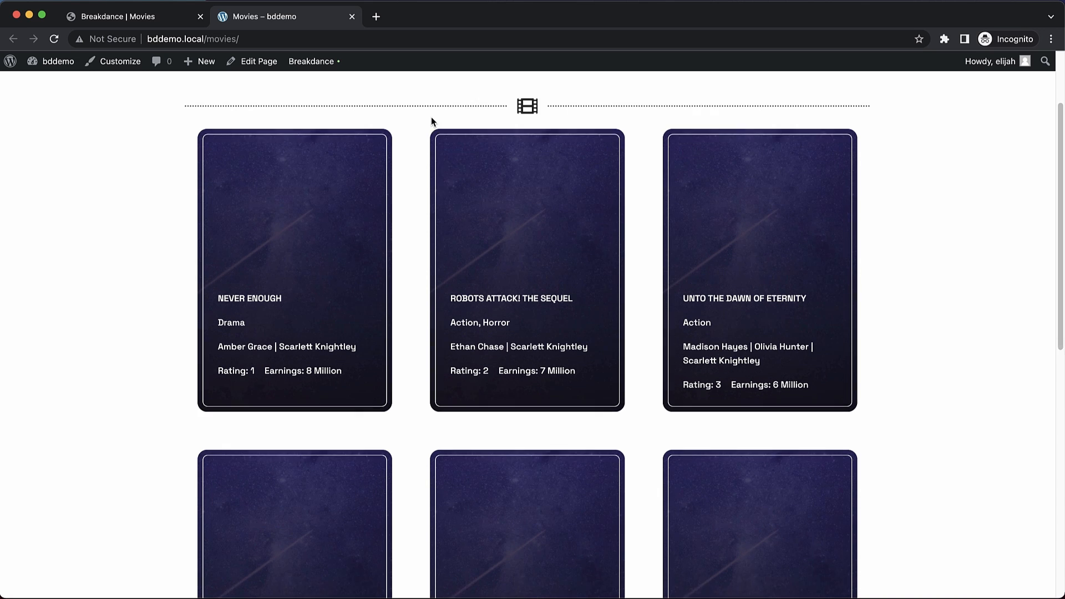
Scroll the live Movies page to view the movie cards with ratings and earnings
{"action": "scroll", "scroll_direction": "down", "scroll_amount": 3}
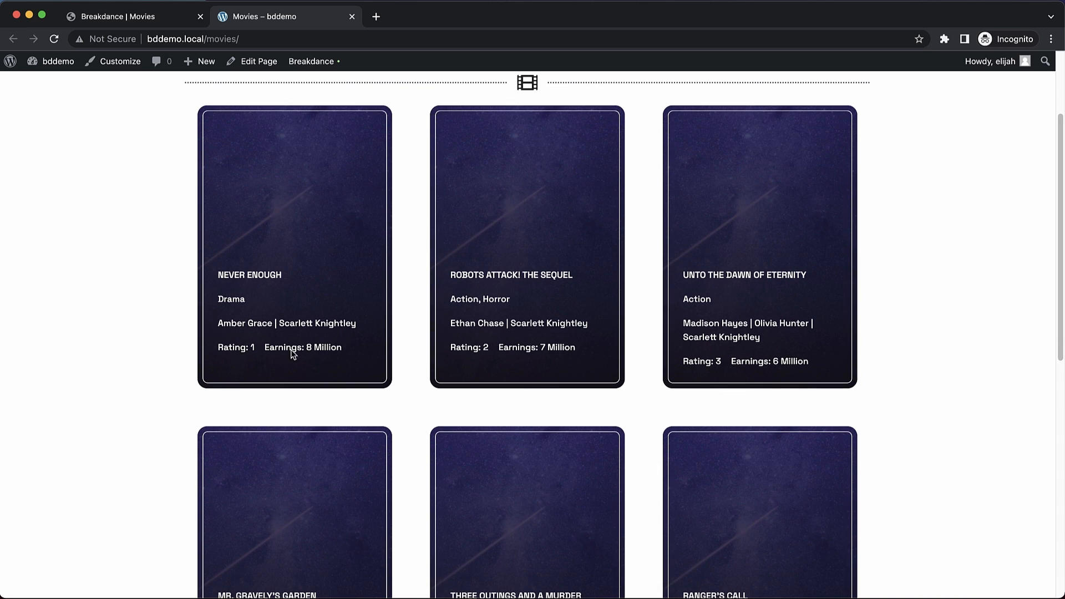
{"action": "mouse_move", "coordinate": [328, 350]}
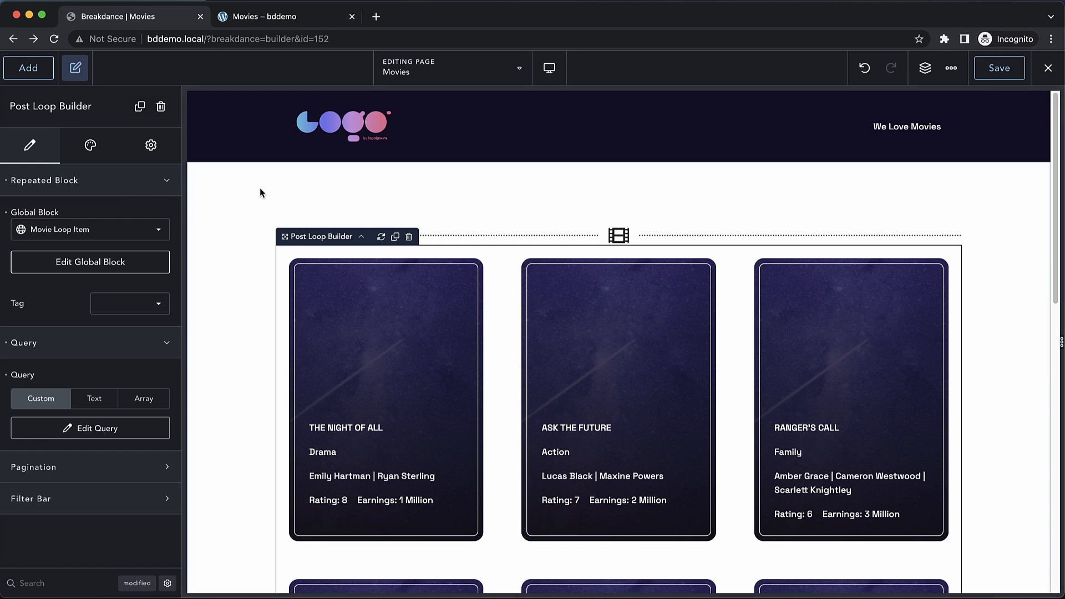
{"action": "mouse_move", "coordinate": [324, 252]}
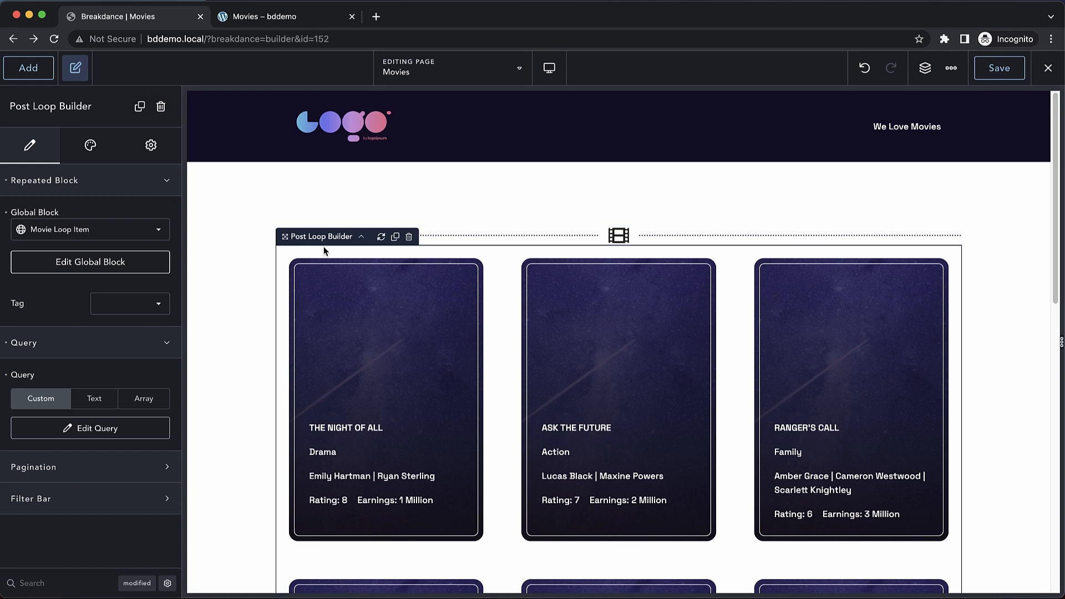
{"action": "mouse_move", "coordinate": [79, 436]}
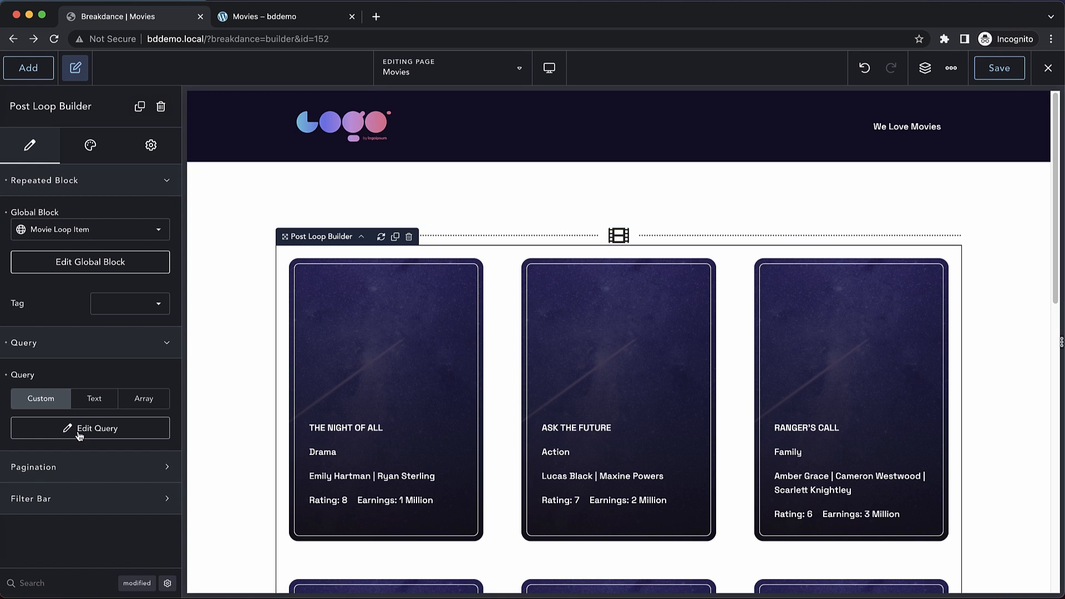
Set the loop query to order by ACF field Rating (Movie Fields), descending, and apply it
{"action": "left_click", "coordinate": [89, 427]}
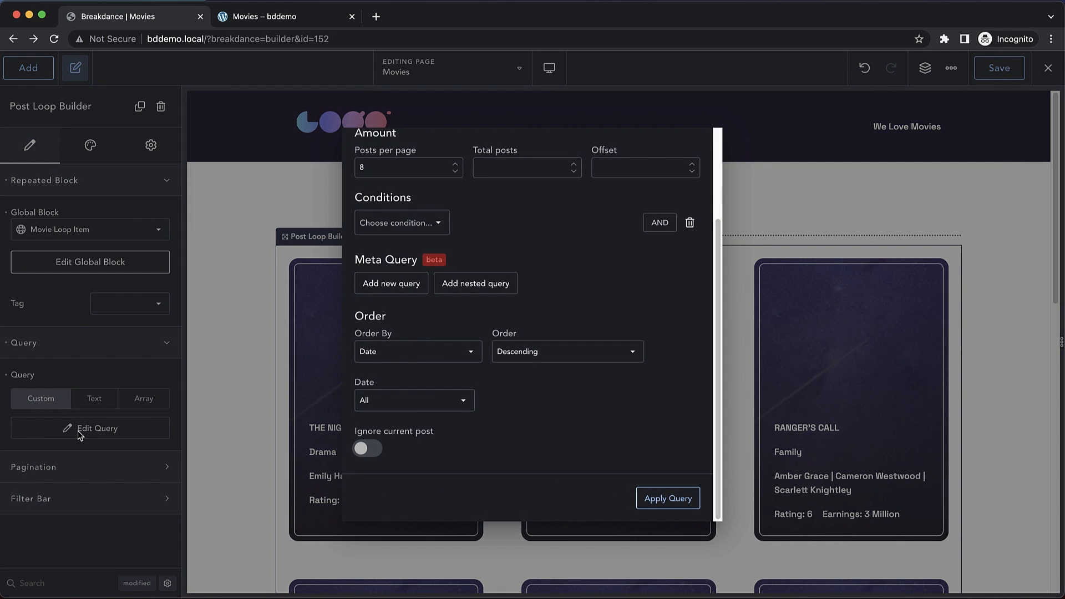
{"action": "mouse_move", "coordinate": [435, 359]}
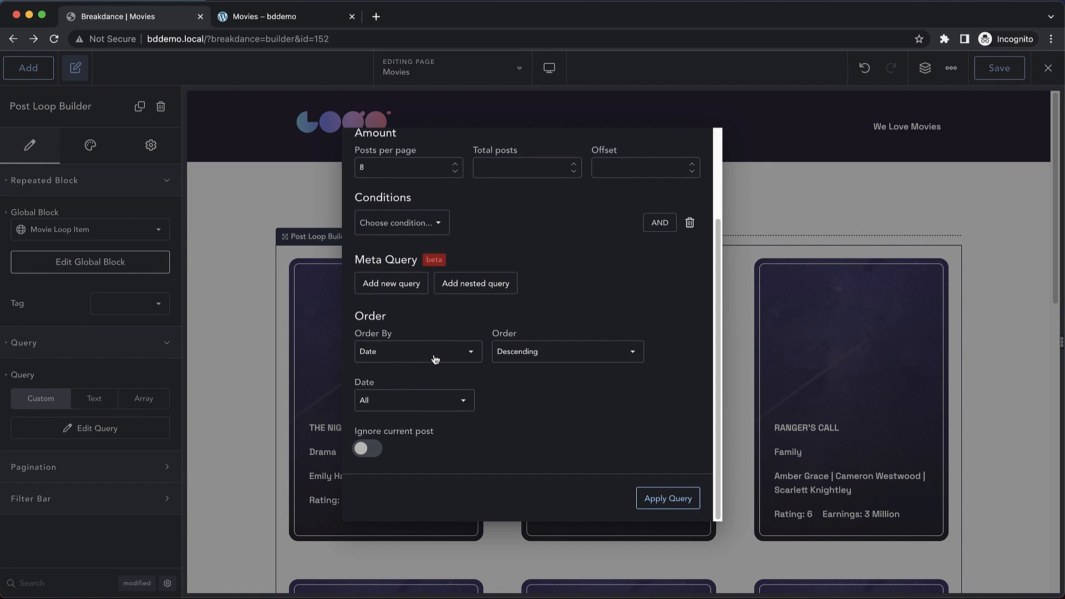
{"action": "left_click", "coordinate": [417, 351]}
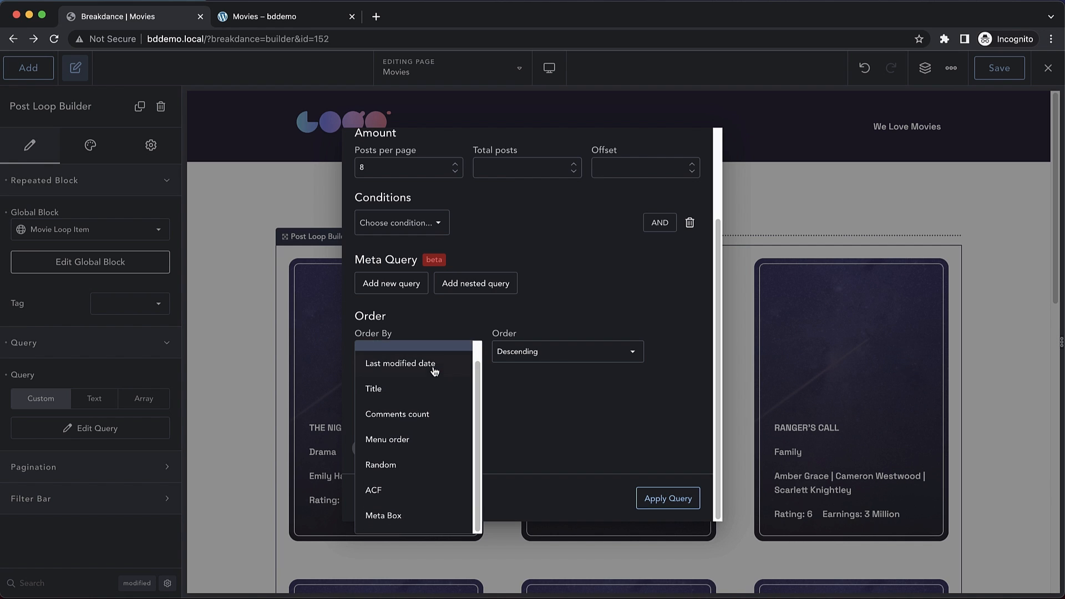
{"action": "left_click", "coordinate": [373, 490]}
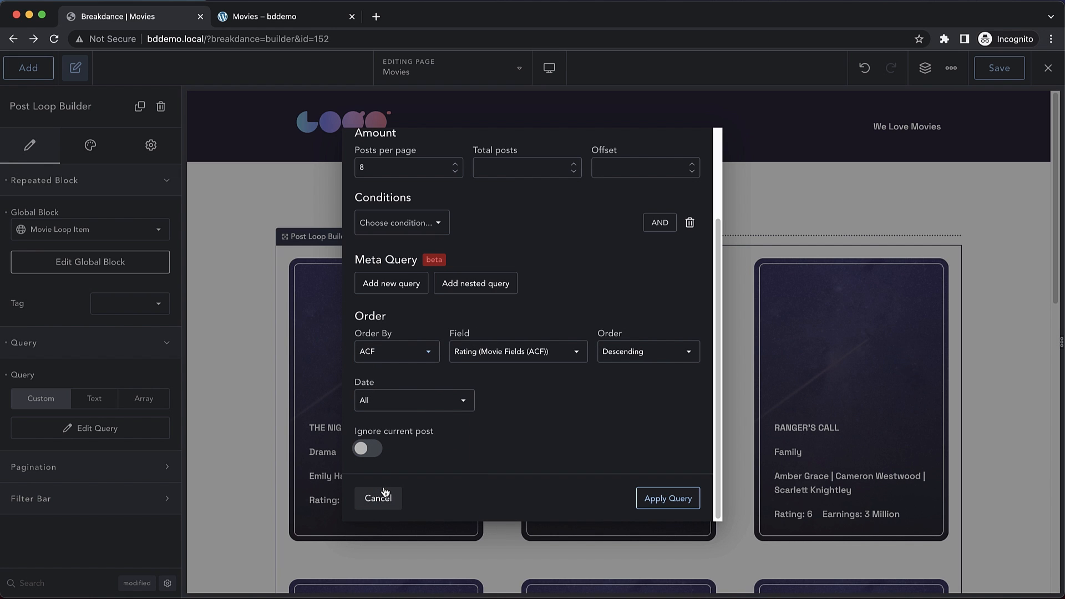
{"action": "mouse_move", "coordinate": [557, 353]}
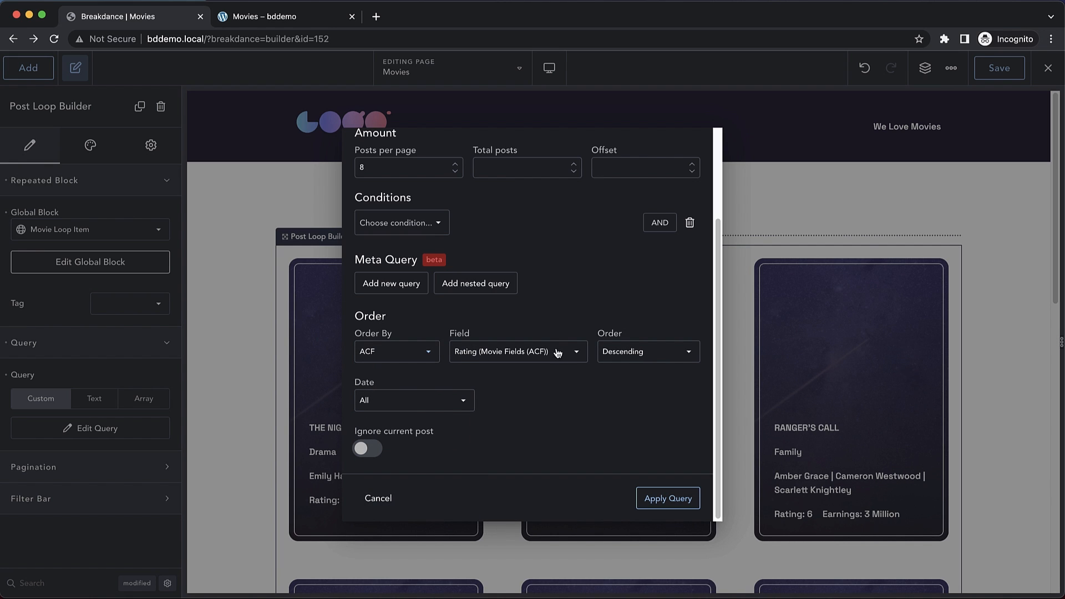
{"action": "mouse_move", "coordinate": [541, 353]}
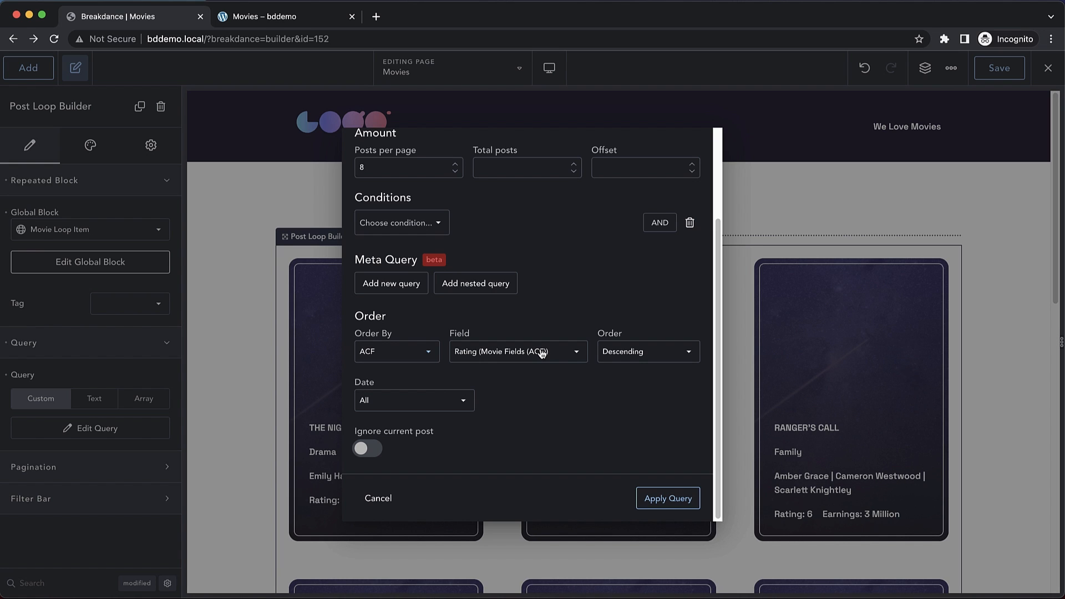
{"action": "mouse_move", "coordinate": [605, 356]}
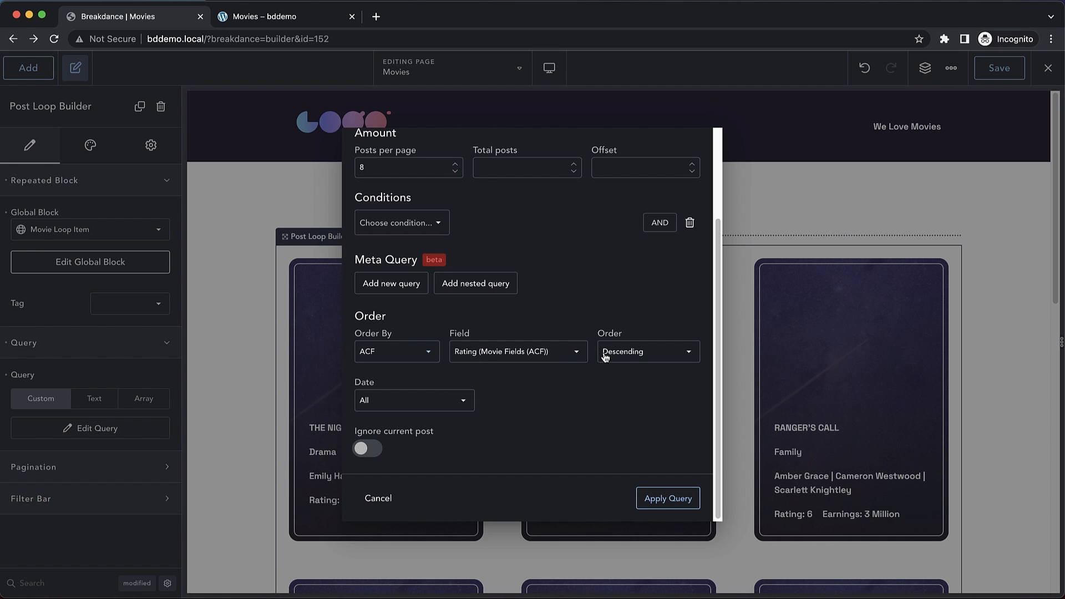
{"action": "mouse_move", "coordinate": [621, 357]}
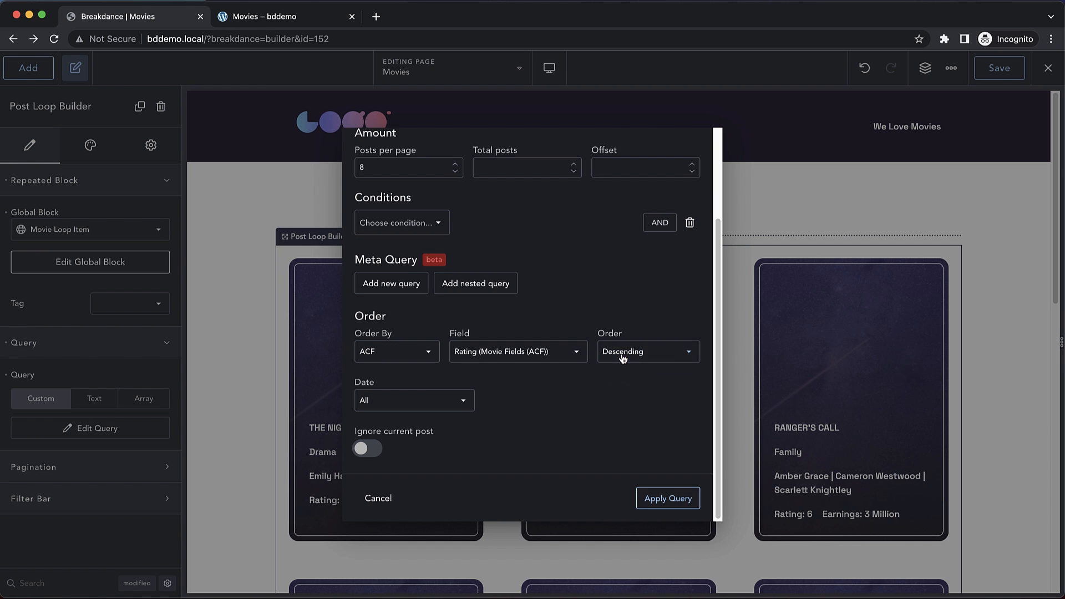
{"action": "left_click", "coordinate": [667, 498]}
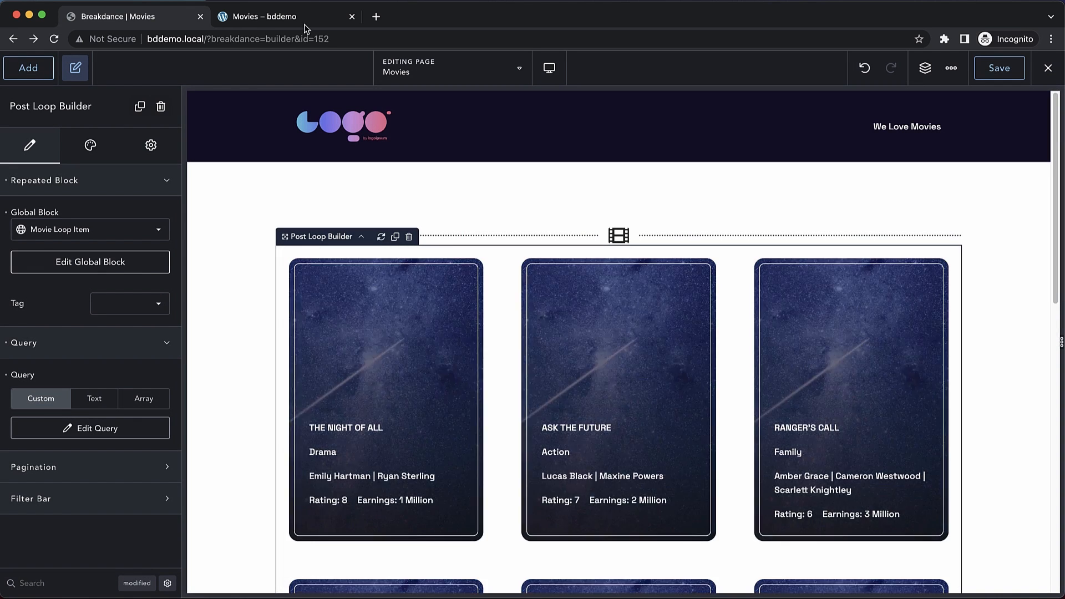
Reload the live Movies page and confirm ratings run from 8 downward before returning to the builder
{"action": "left_click", "coordinate": [285, 16]}
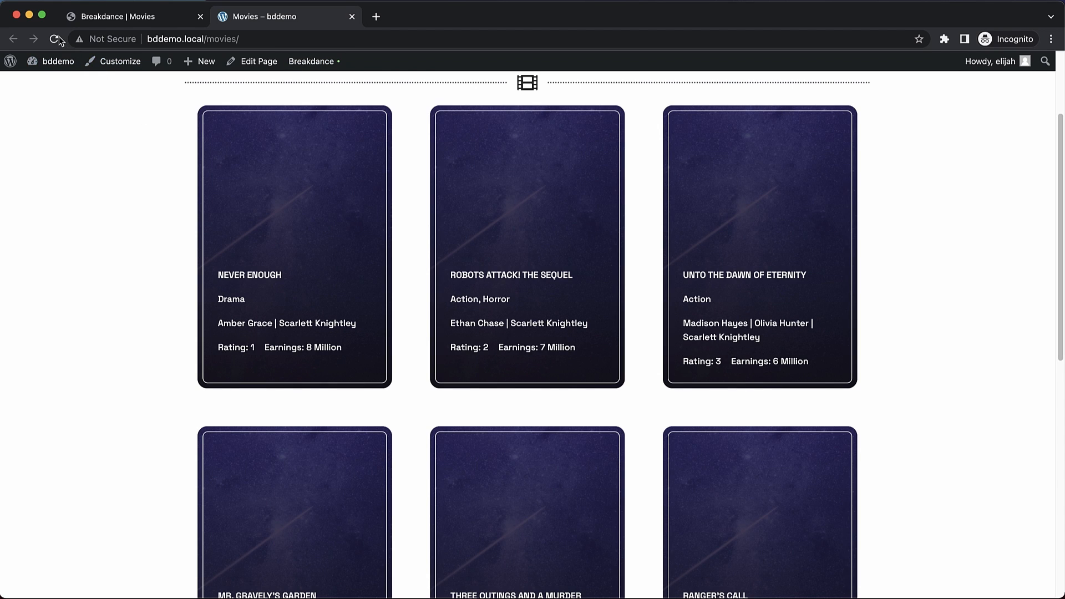
{"action": "left_click", "coordinate": [57, 39]}
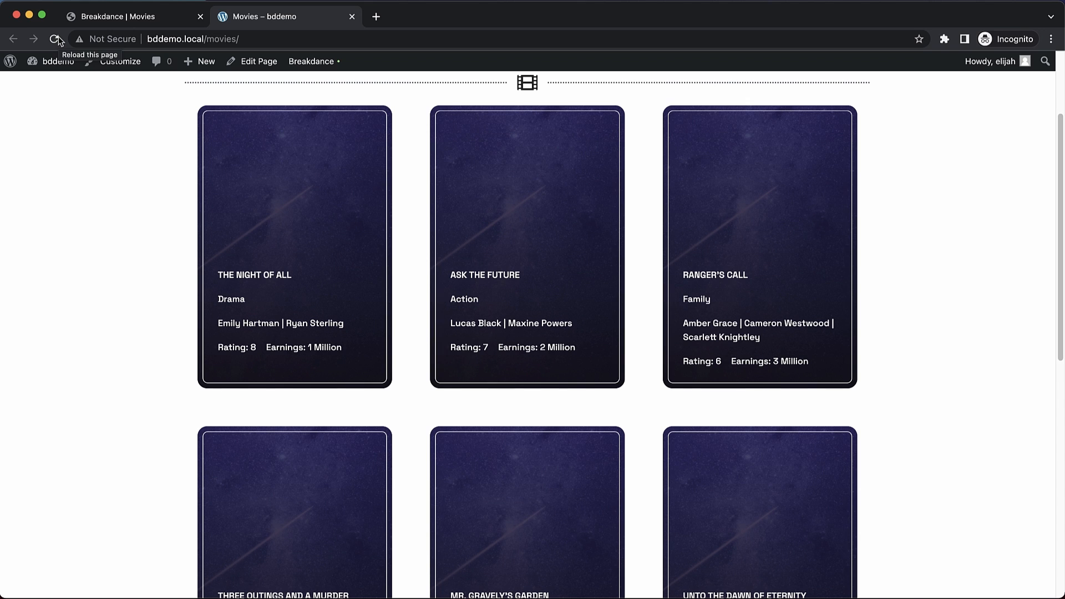
{"action": "mouse_move", "coordinate": [258, 242]}
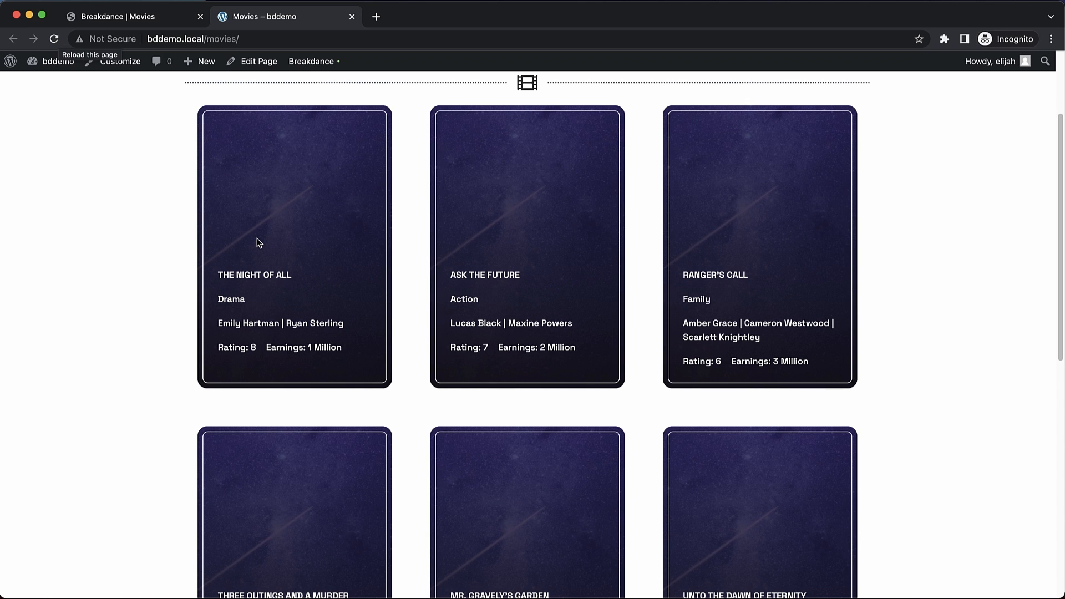
{"action": "scroll", "scroll_direction": "down", "scroll_amount": 3}
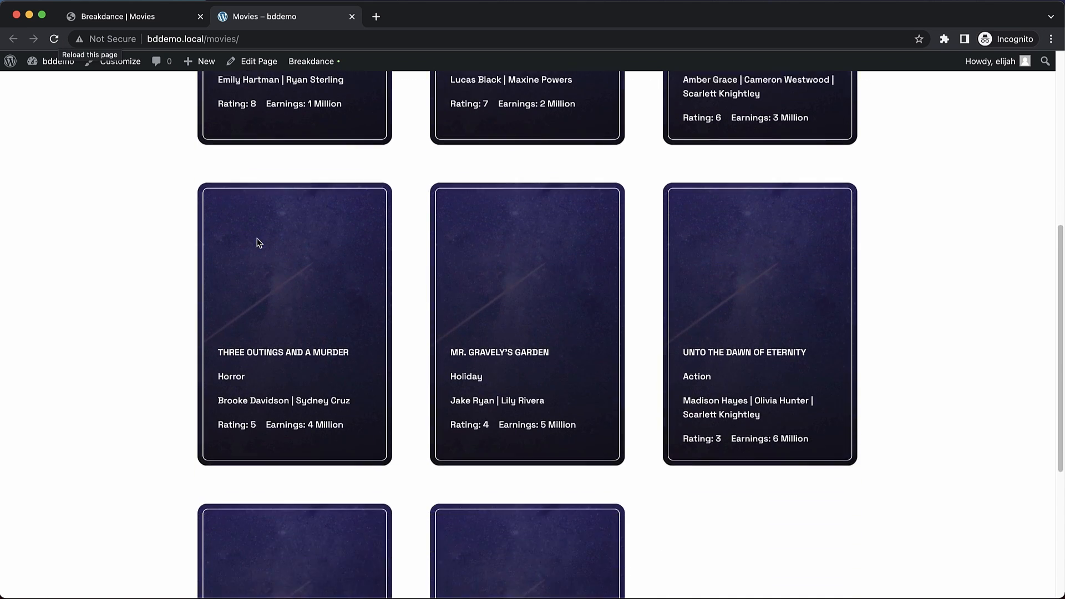
{"action": "scroll", "scroll_direction": "up", "scroll_amount": 3}
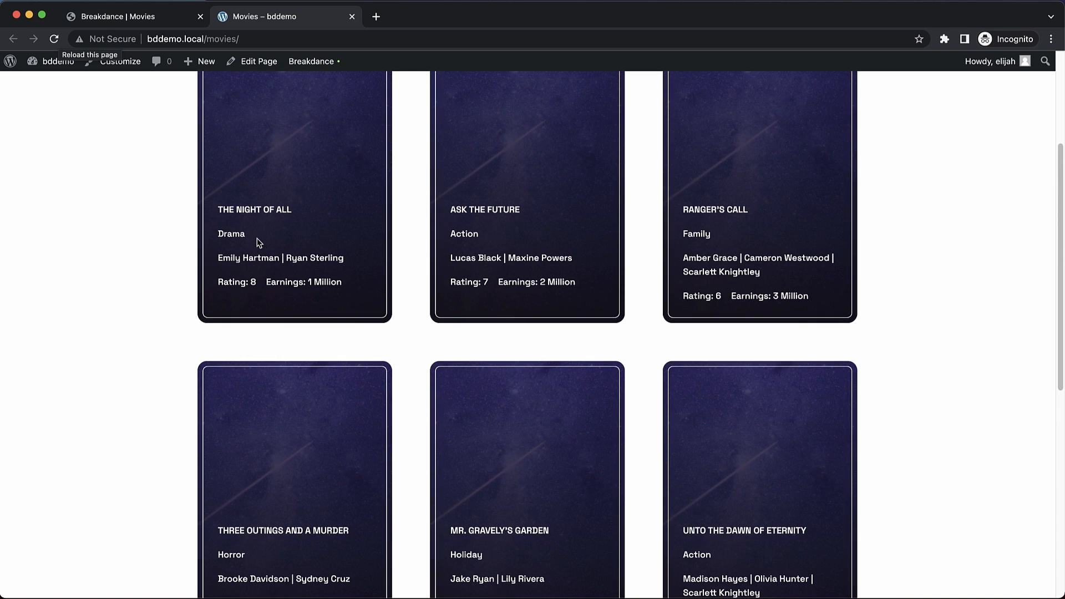
{"action": "left_click", "coordinate": [129, 16]}
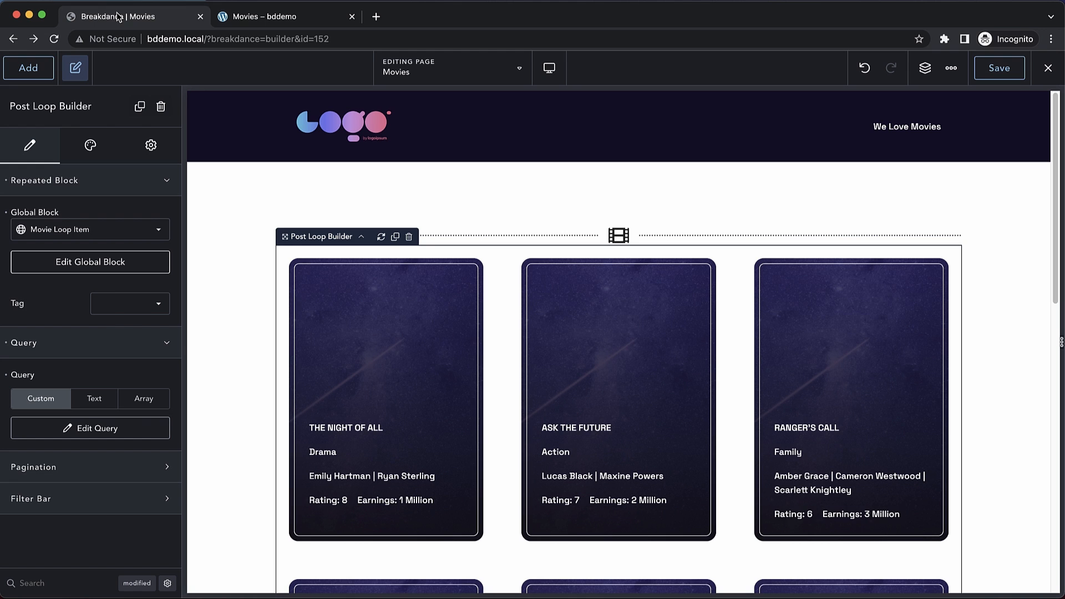
Order the loop by Meta Box field Earnings (Movie Fields (MB)), descending, apply, and save
{"action": "left_click", "coordinate": [90, 427]}
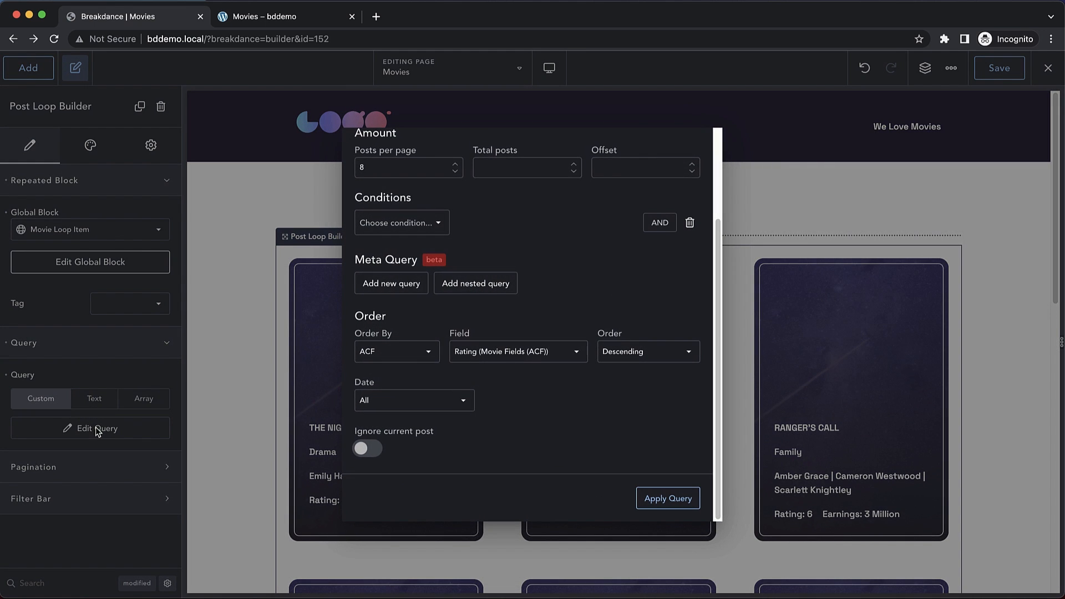
{"action": "left_click", "coordinate": [396, 351]}
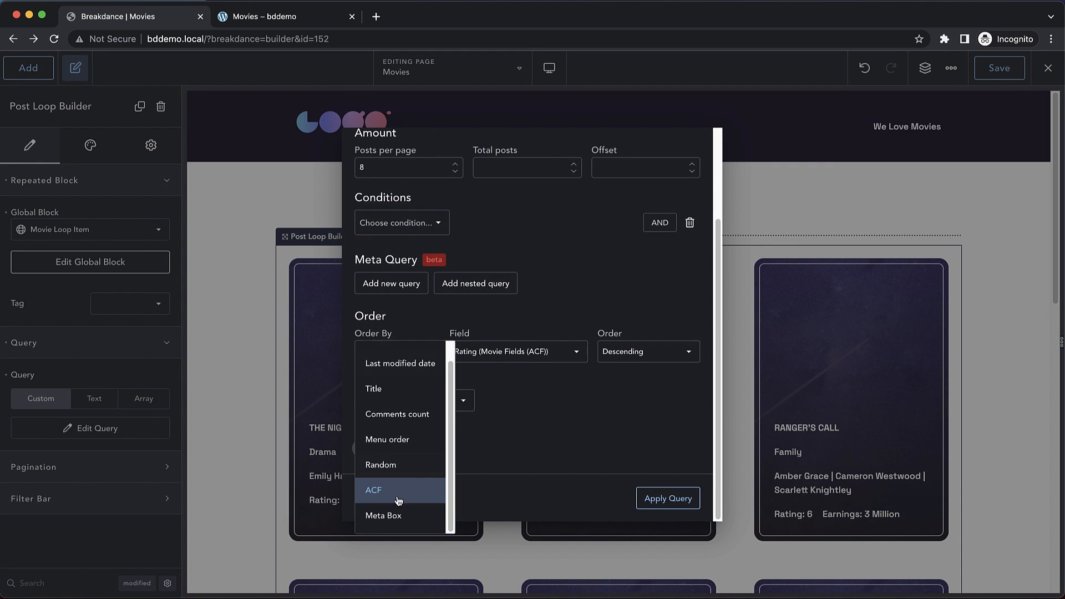
{"action": "left_click", "coordinate": [383, 514]}
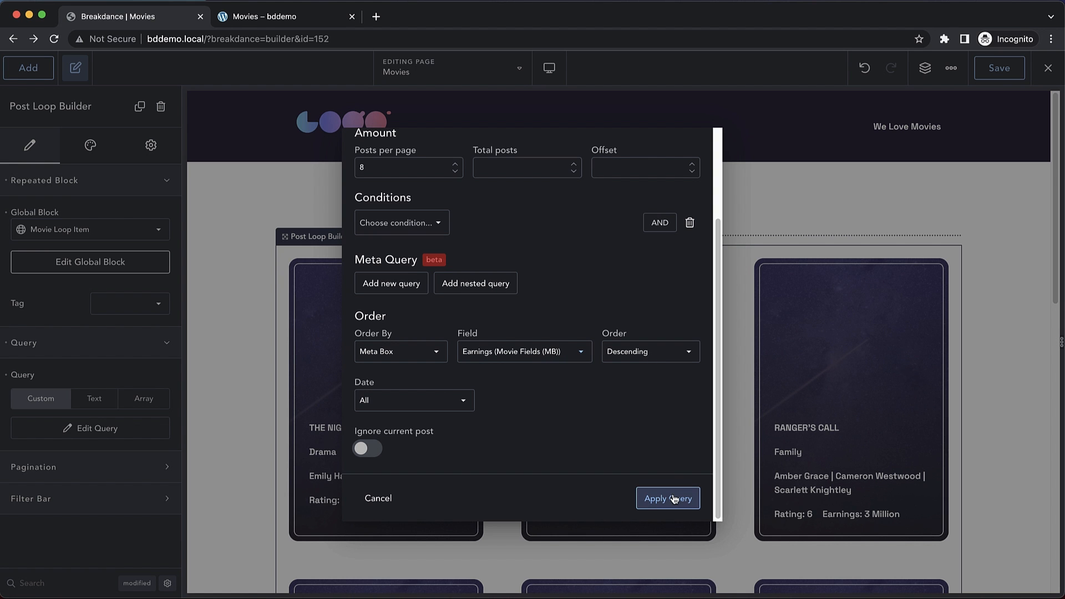
{"action": "left_click", "coordinate": [667, 498]}
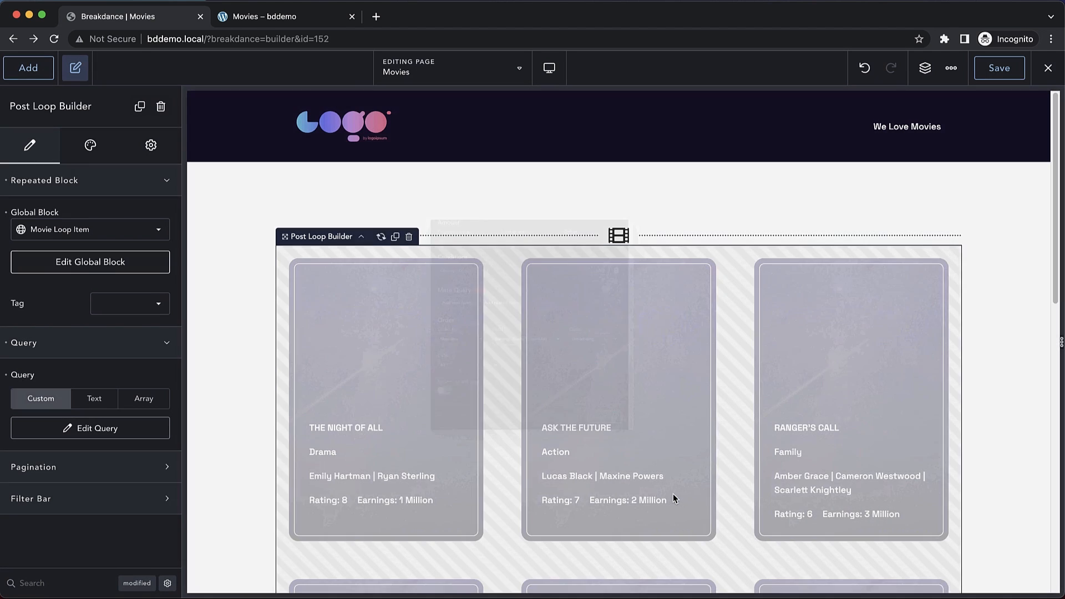
{"action": "left_click", "coordinate": [999, 68]}
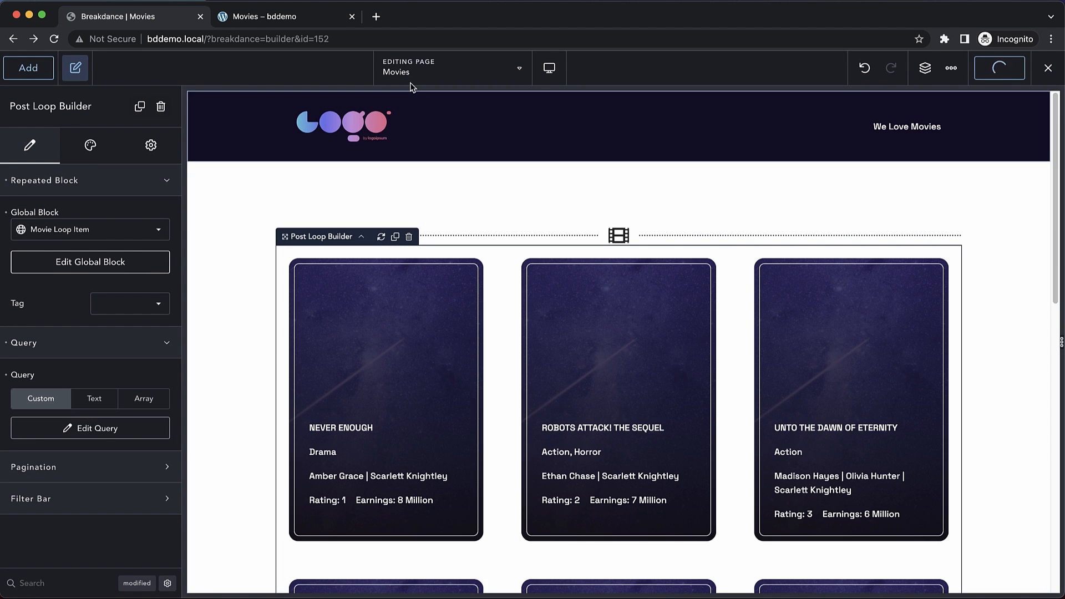
Check the live Movies page lists films by earnings, starting from 8 Million
{"action": "left_click", "coordinate": [278, 16]}
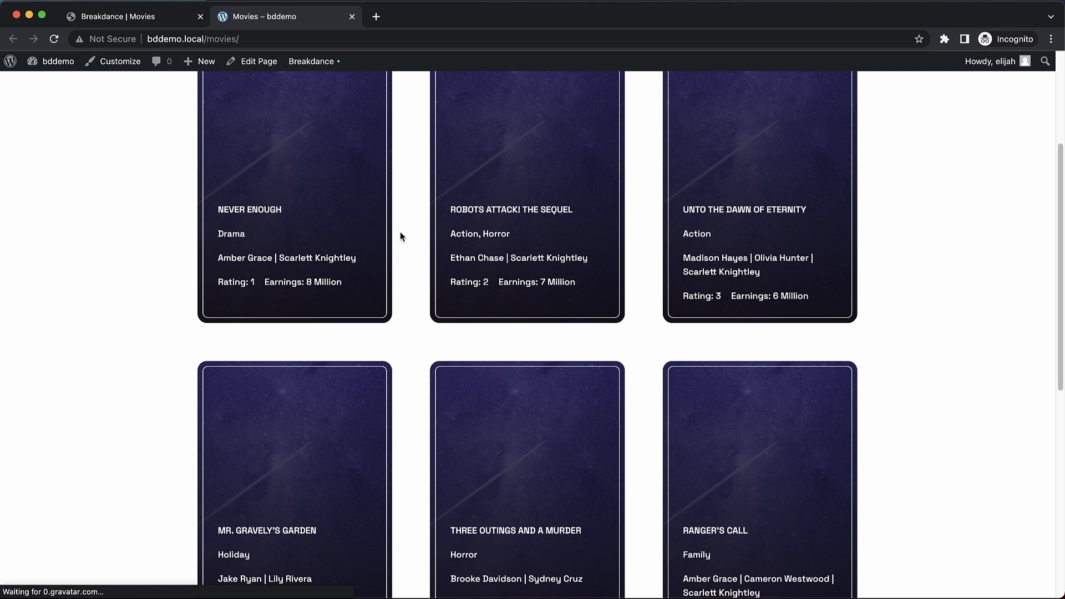
{"action": "scroll", "scroll_direction": "up", "scroll_amount": 3}
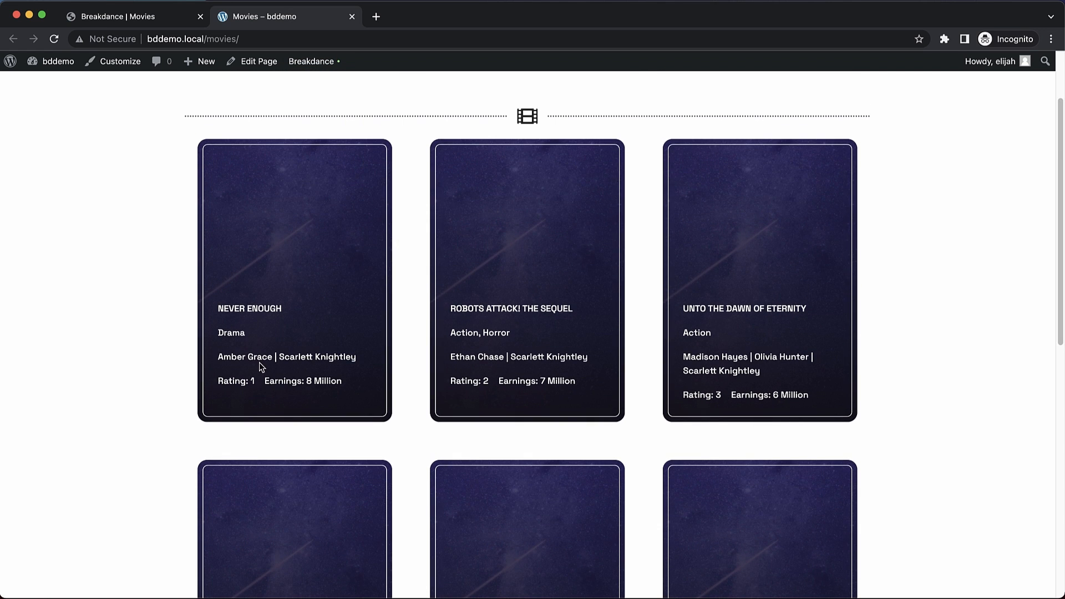
{"action": "scroll", "scroll_direction": "down", "scroll_amount": 3}
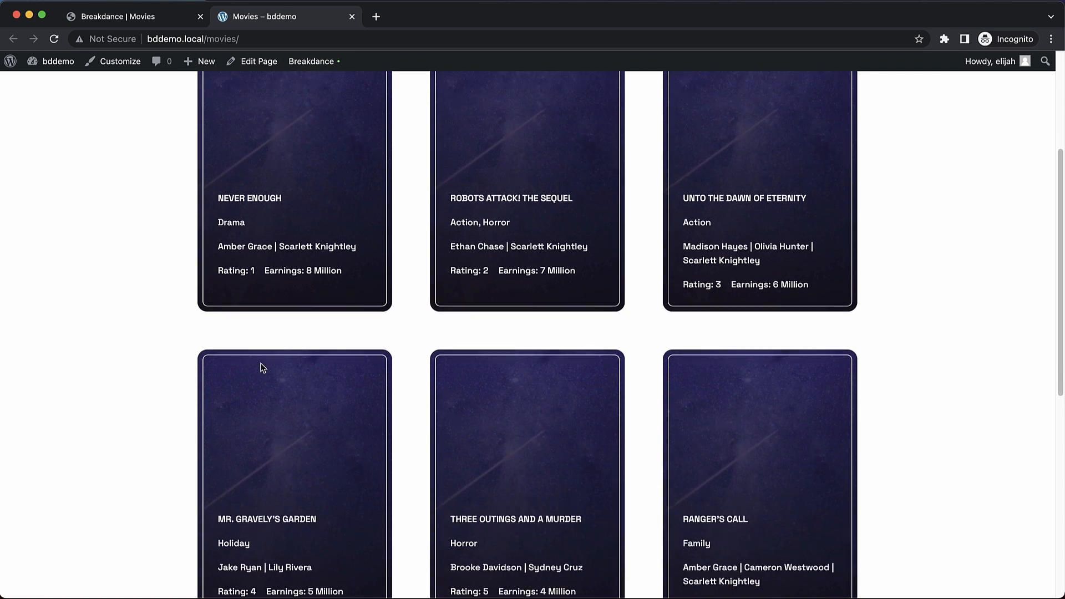